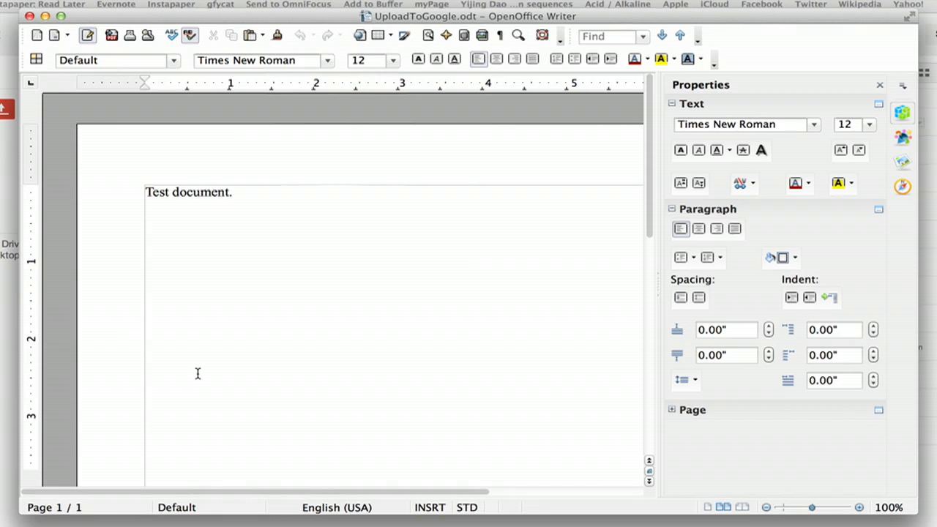
mouse_move(496, 199)
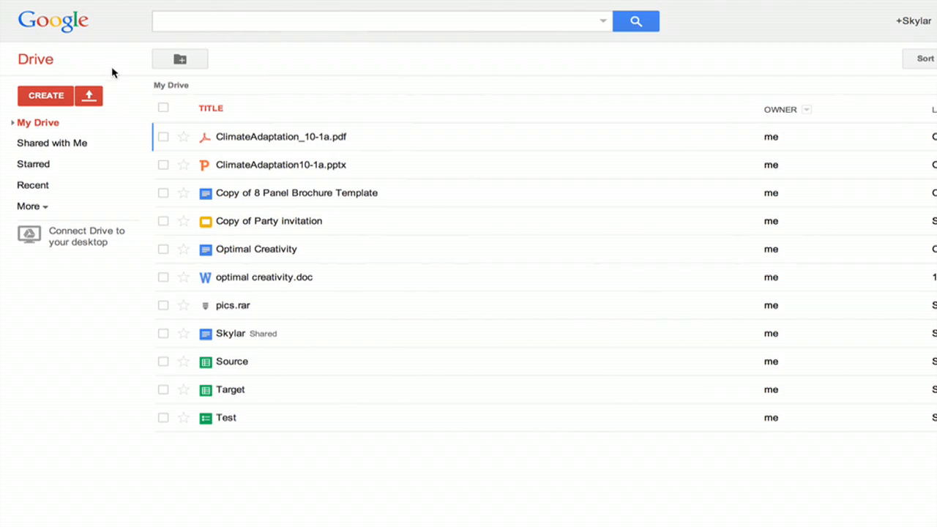
mouse_move(88, 97)
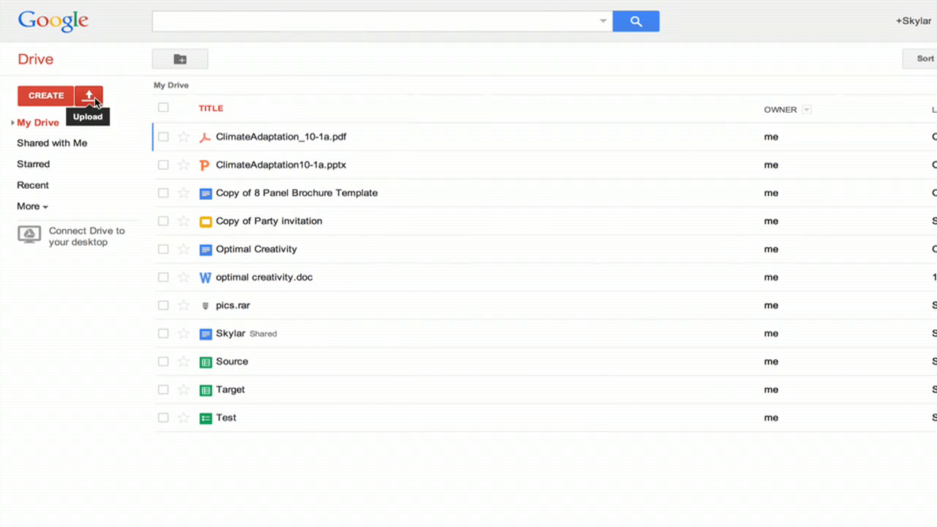
Upload UploadToGoogle.odt from the Desktop via the Files... upload option
left_click(87, 95)
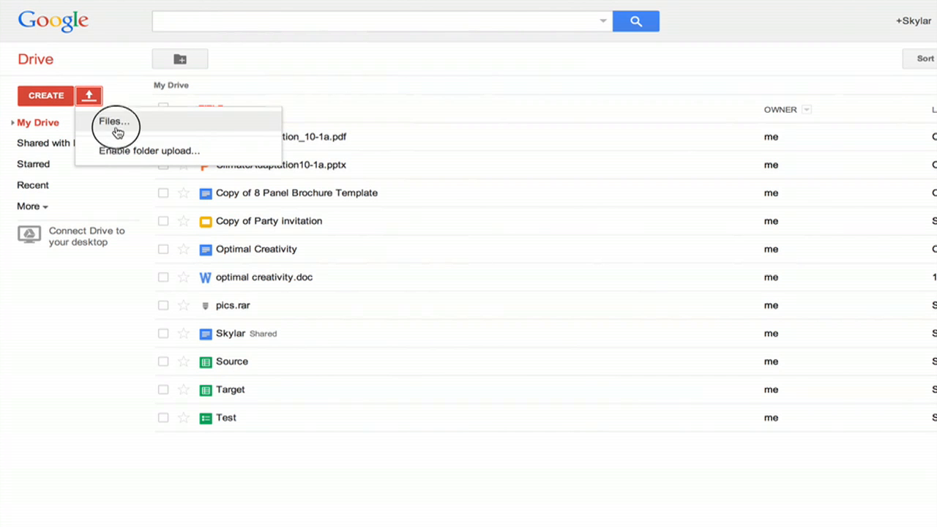
left_click(115, 121)
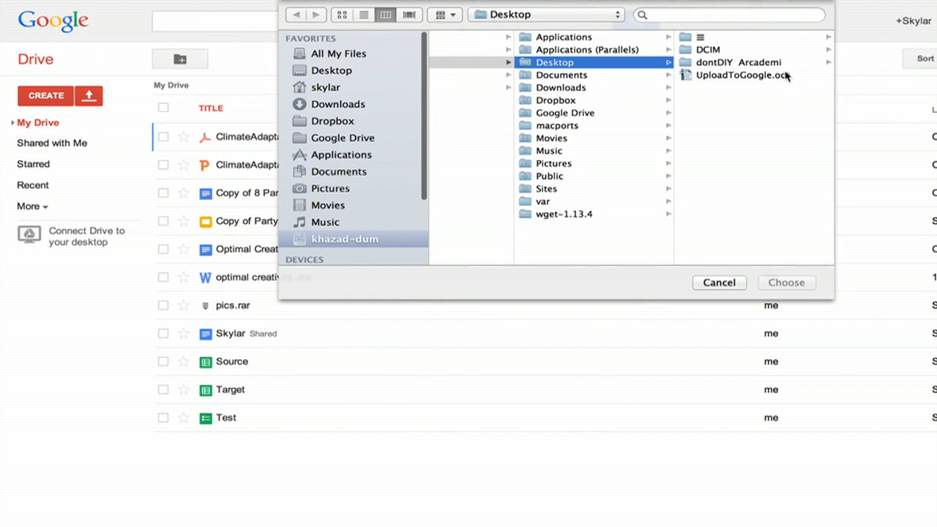
left_click(738, 74)
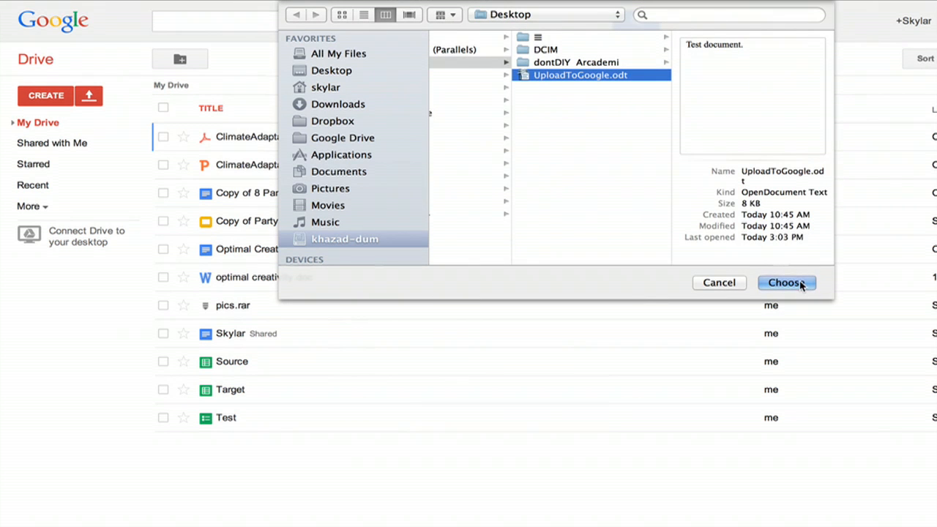
left_click(785, 283)
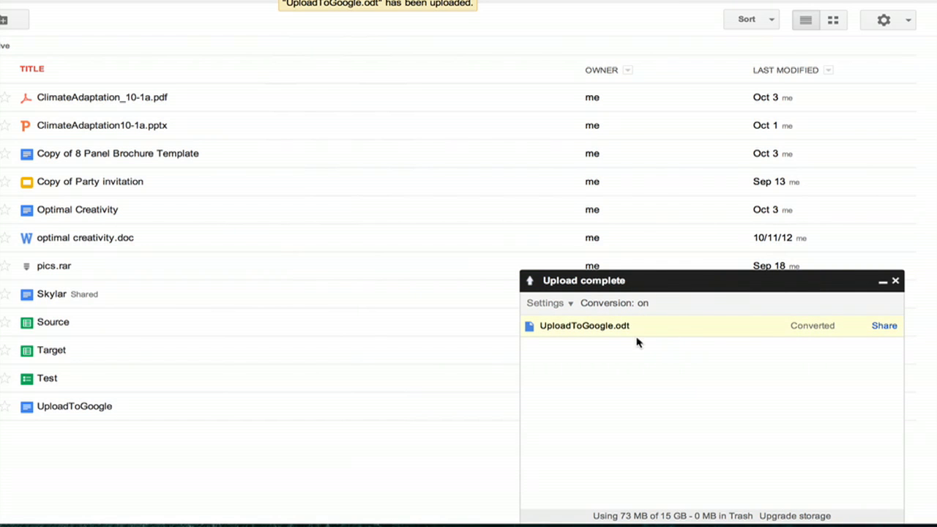
mouse_move(858, 286)
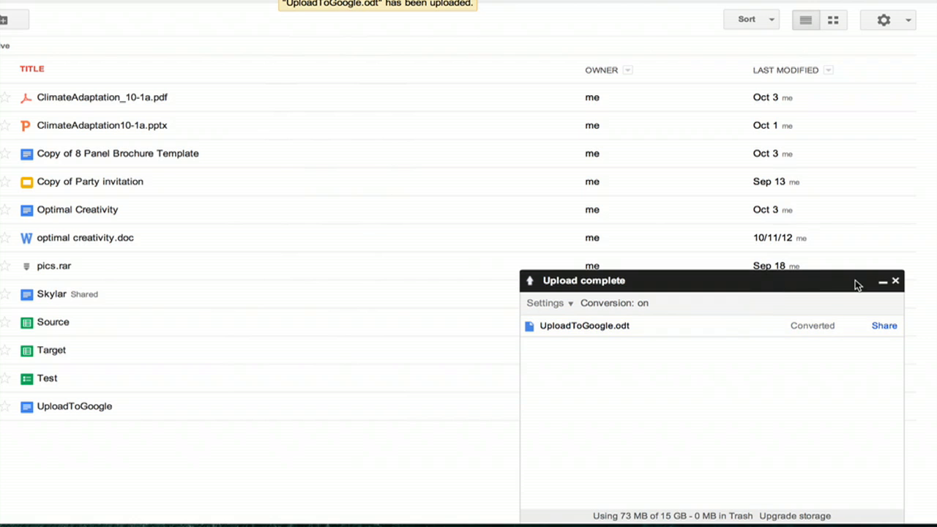
Dismiss the Upload complete notice once UploadToGoogle.odt shows Converted
left_click(894, 281)
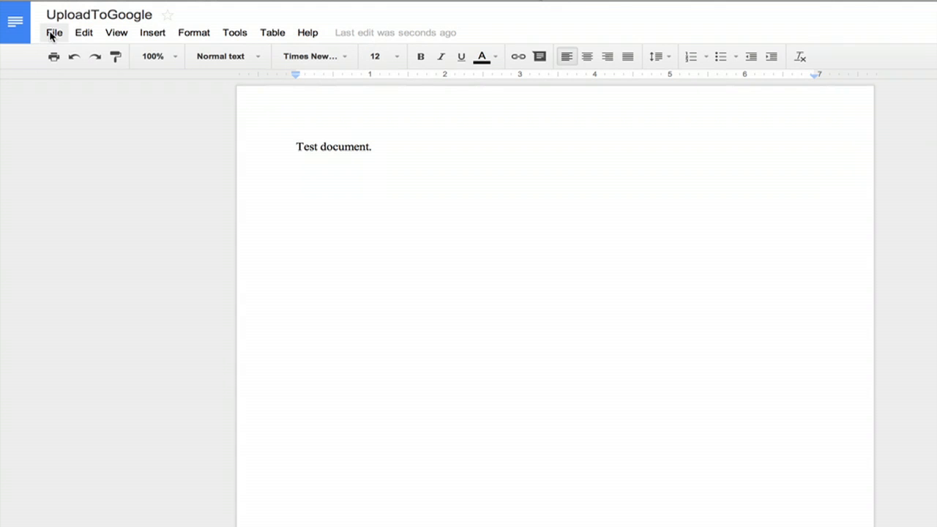
Show the Download as formats in the File menu, pointing to OpenDocument Format (.odt)
left_click(83, 33)
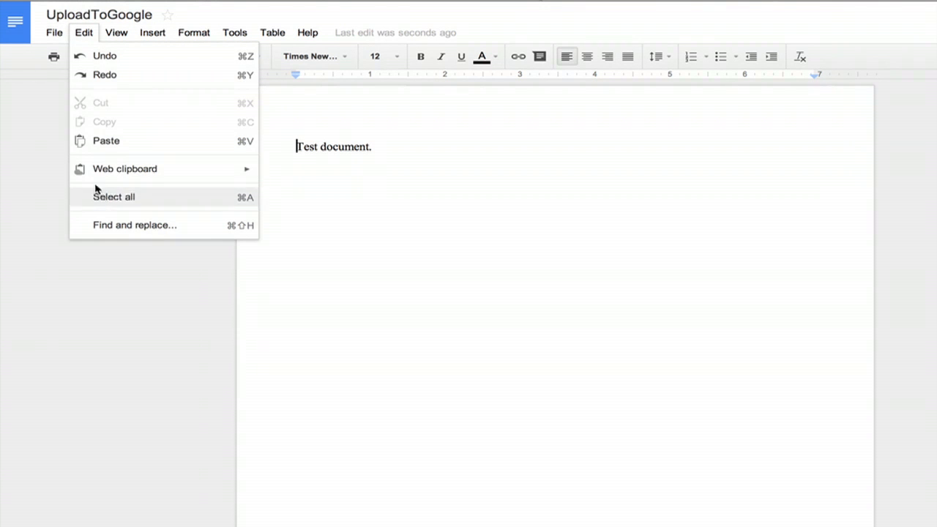
left_click(53, 32)
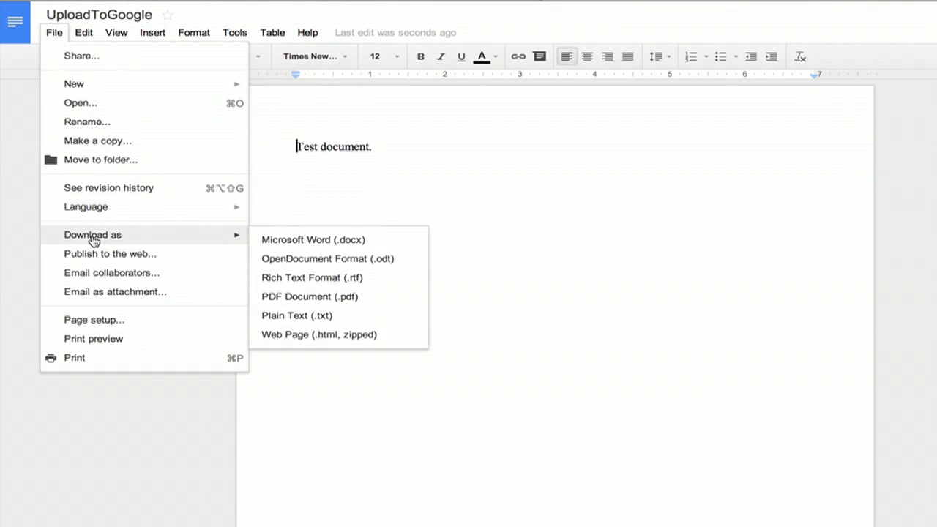
mouse_move(328, 258)
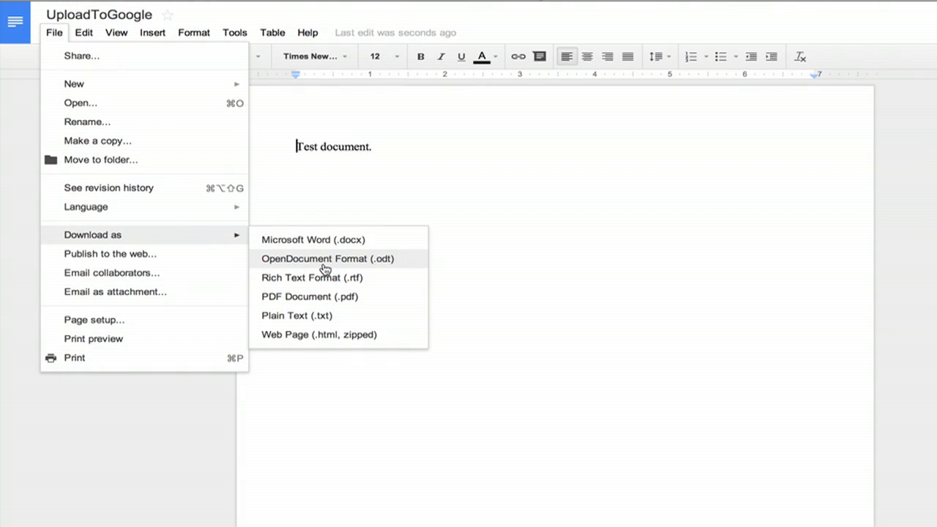